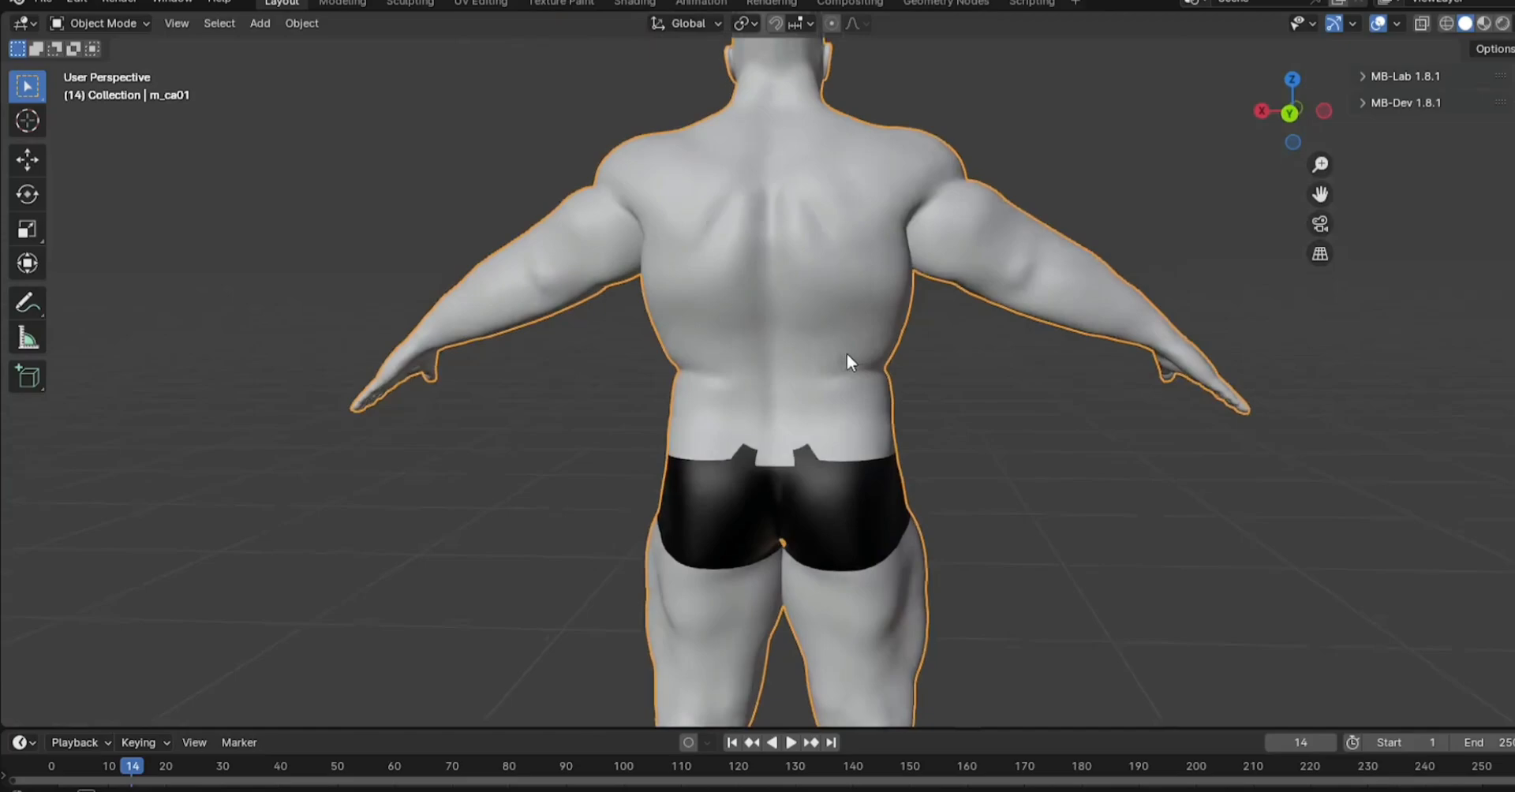
Return to a fresh Blender default scene after glancing at the character model.
drag(851, 362, 387, 377)
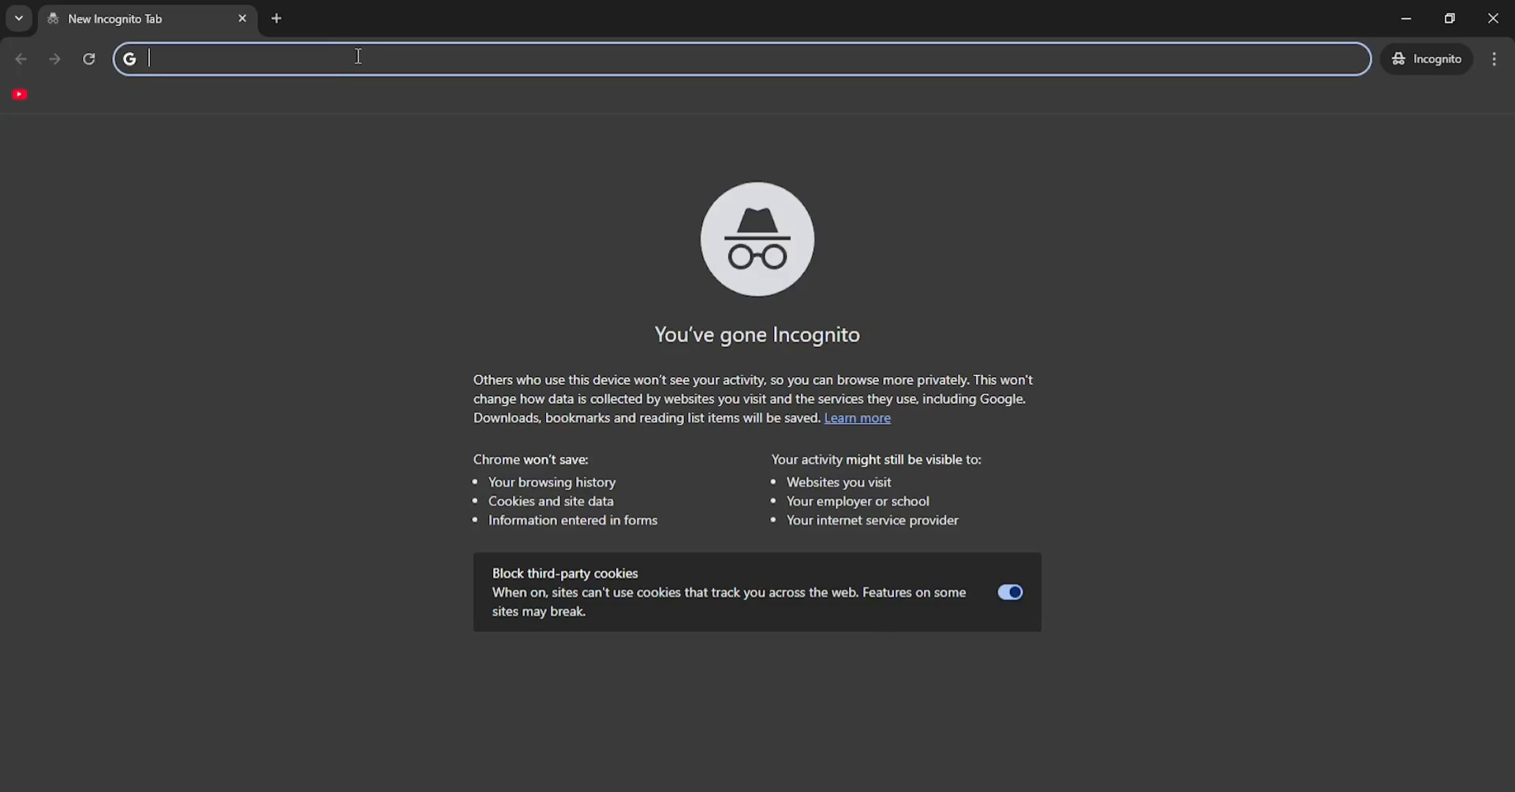
text(mb labd)
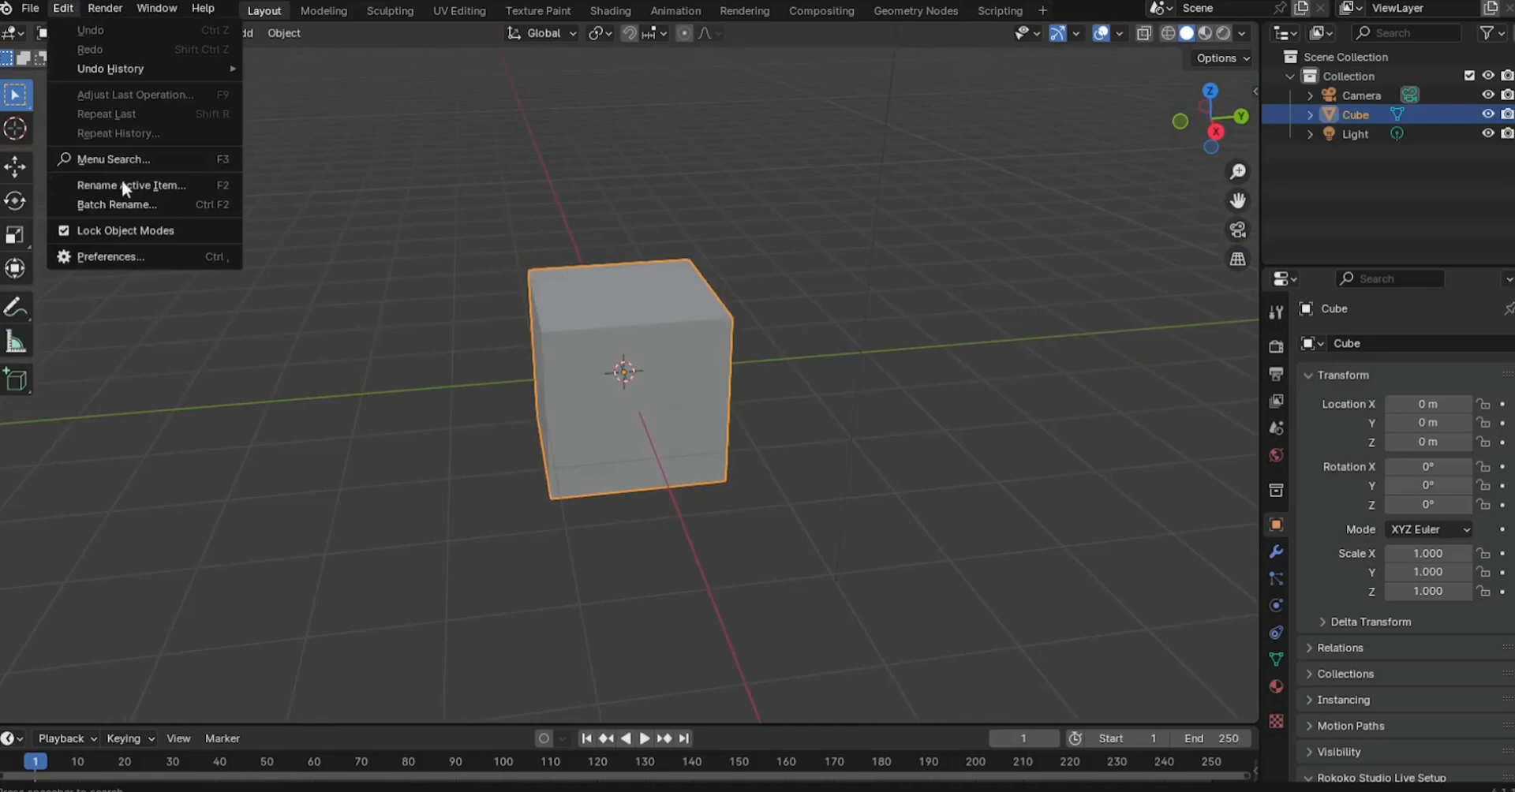
Install the MB-Lab-master.zip archive as an add-on from Preferences.
click(108, 256)
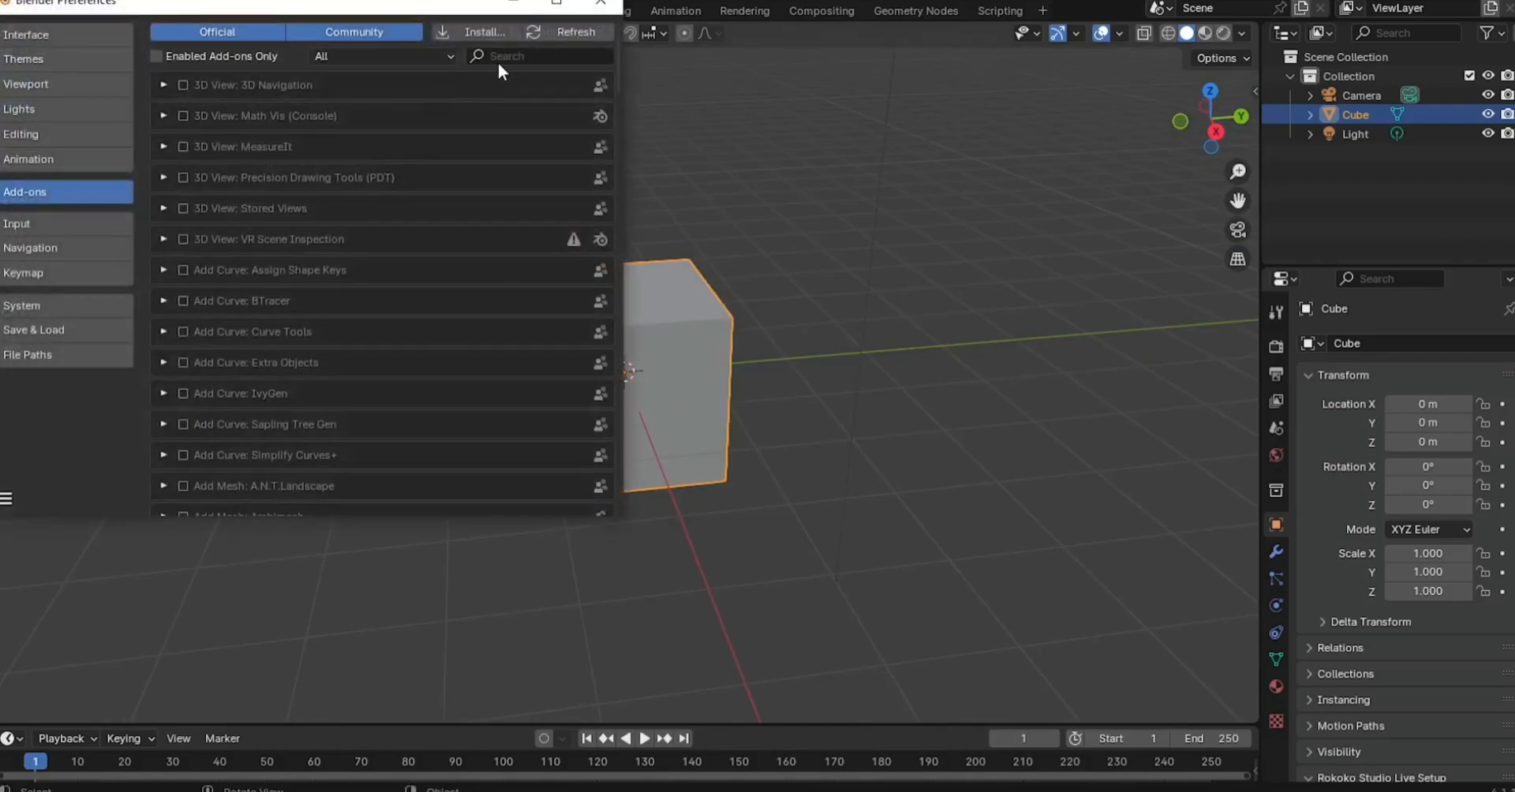
click(485, 32)
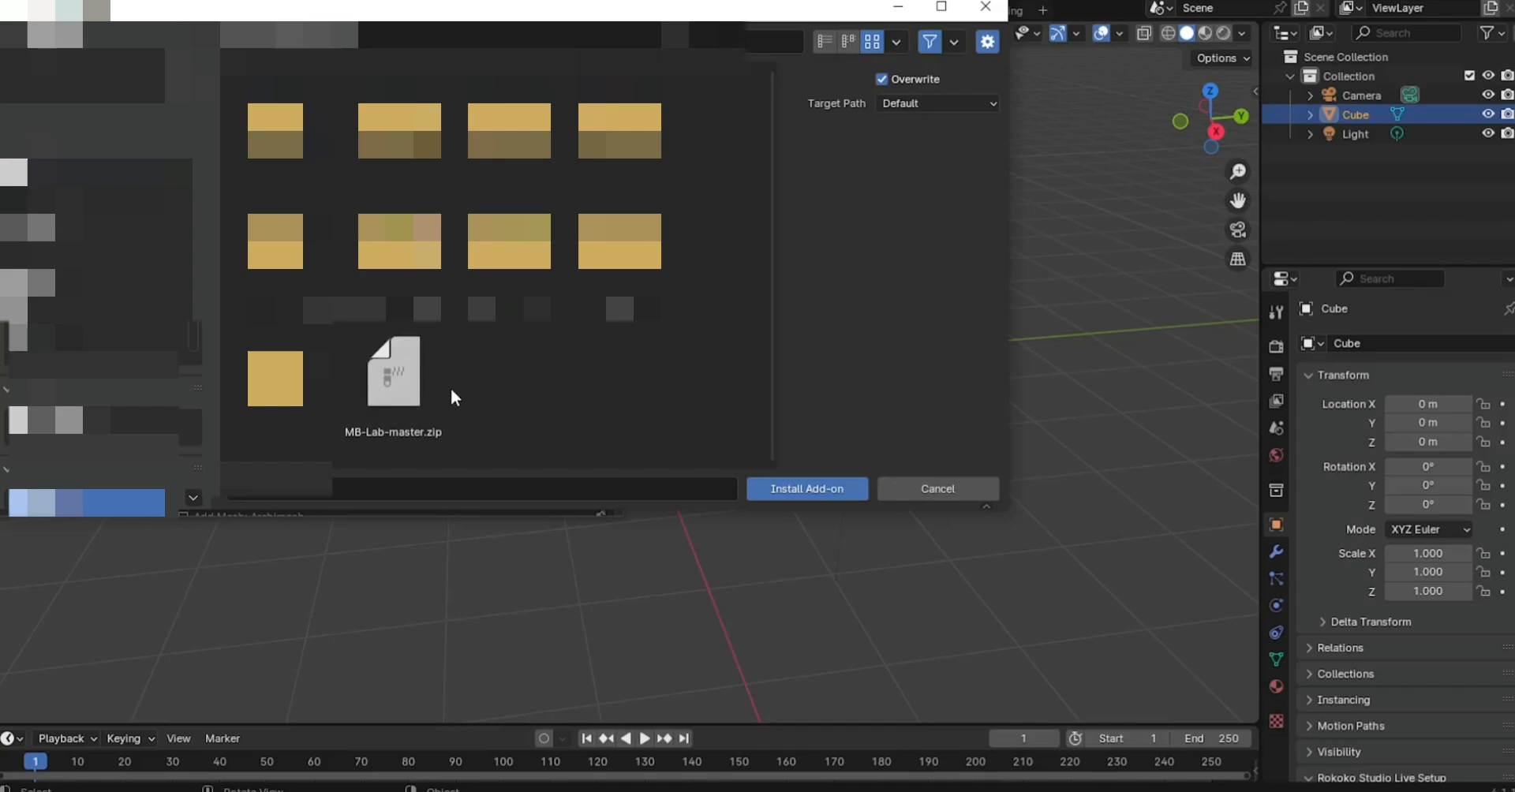
click(393, 372)
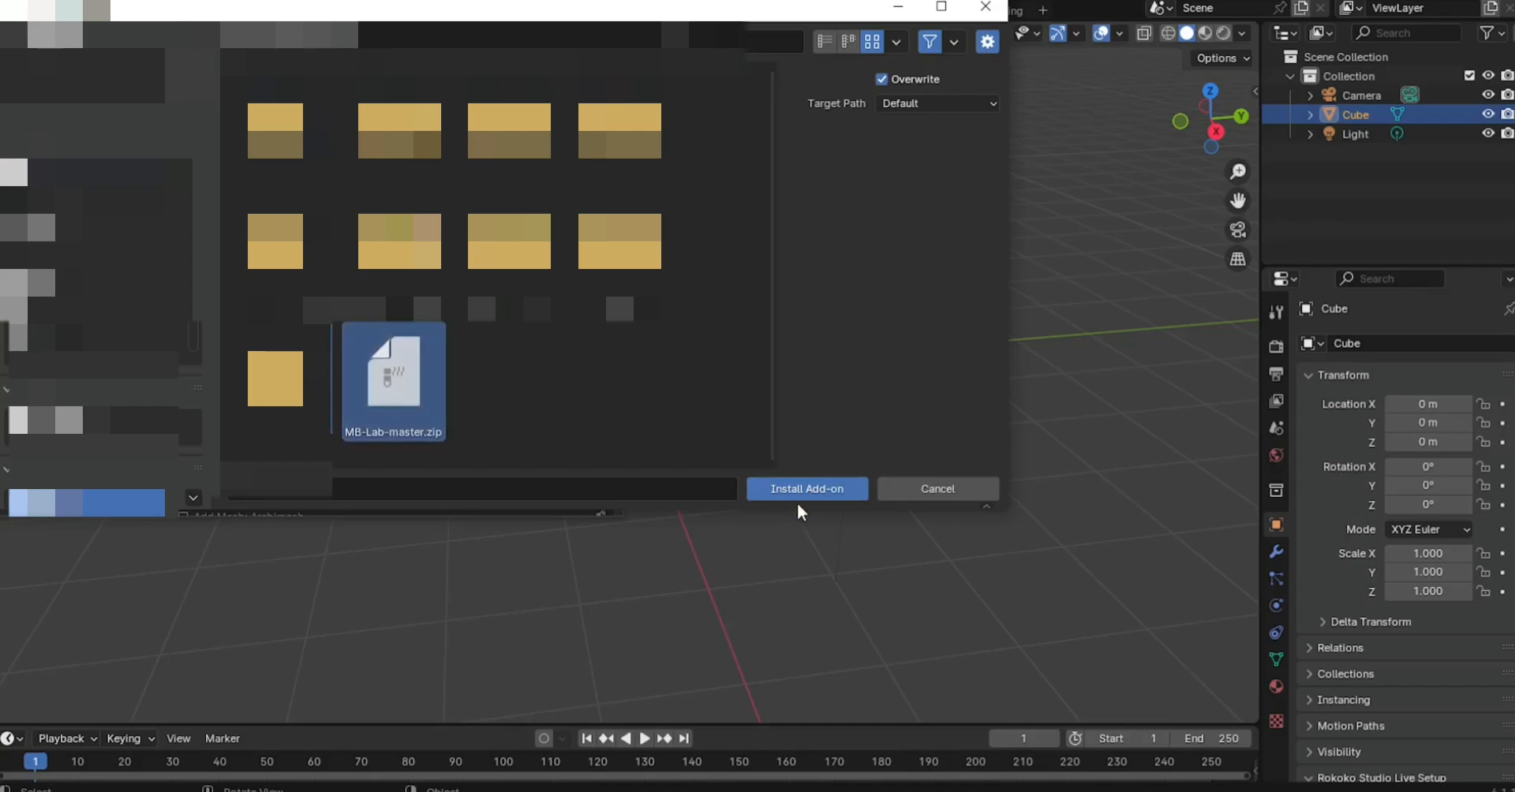
click(805, 488)
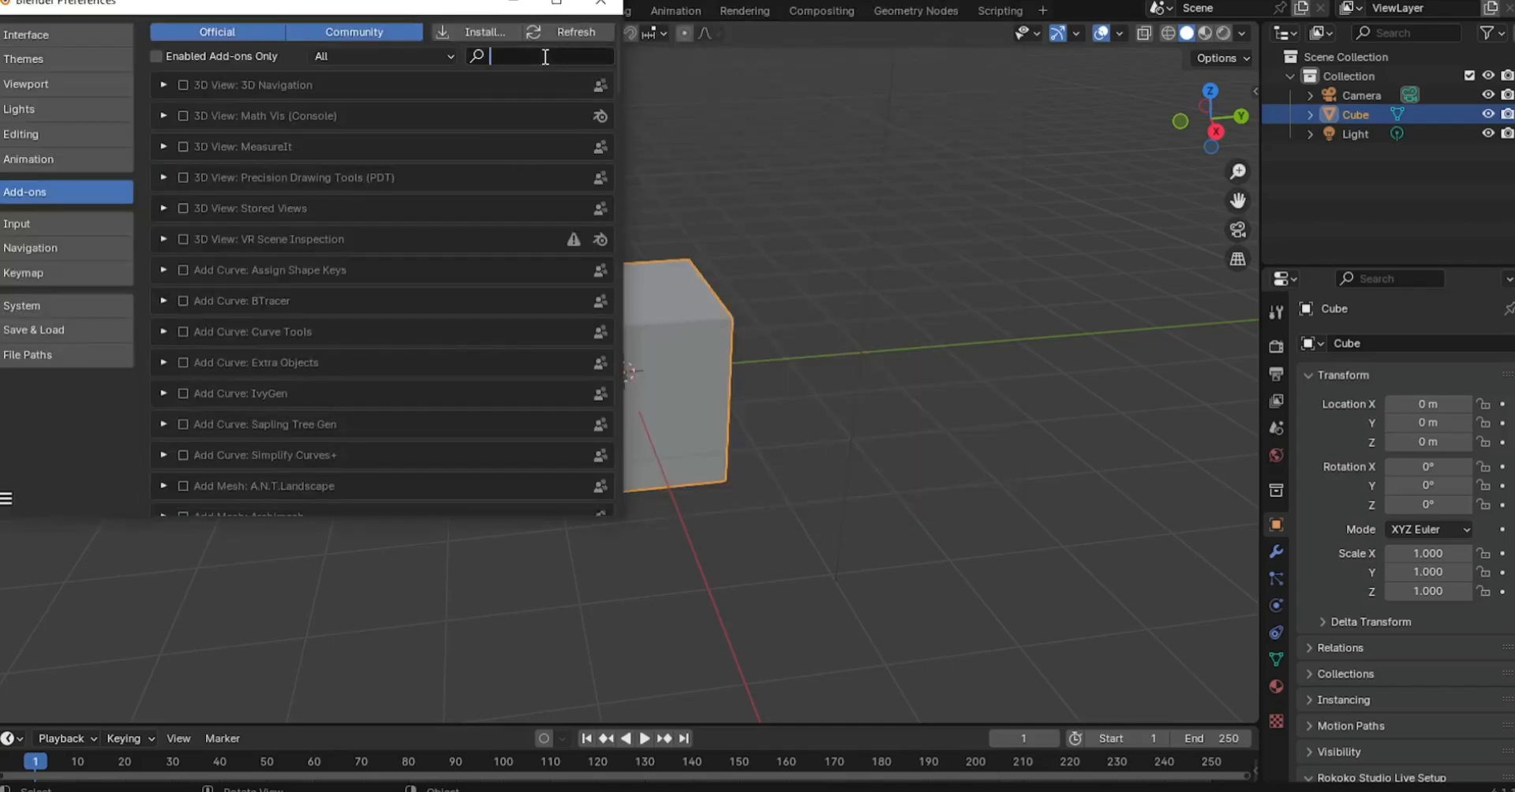
Search add-ons for 'mb', enable Characters: MB-Lab, and close Preferences.
text(mb)
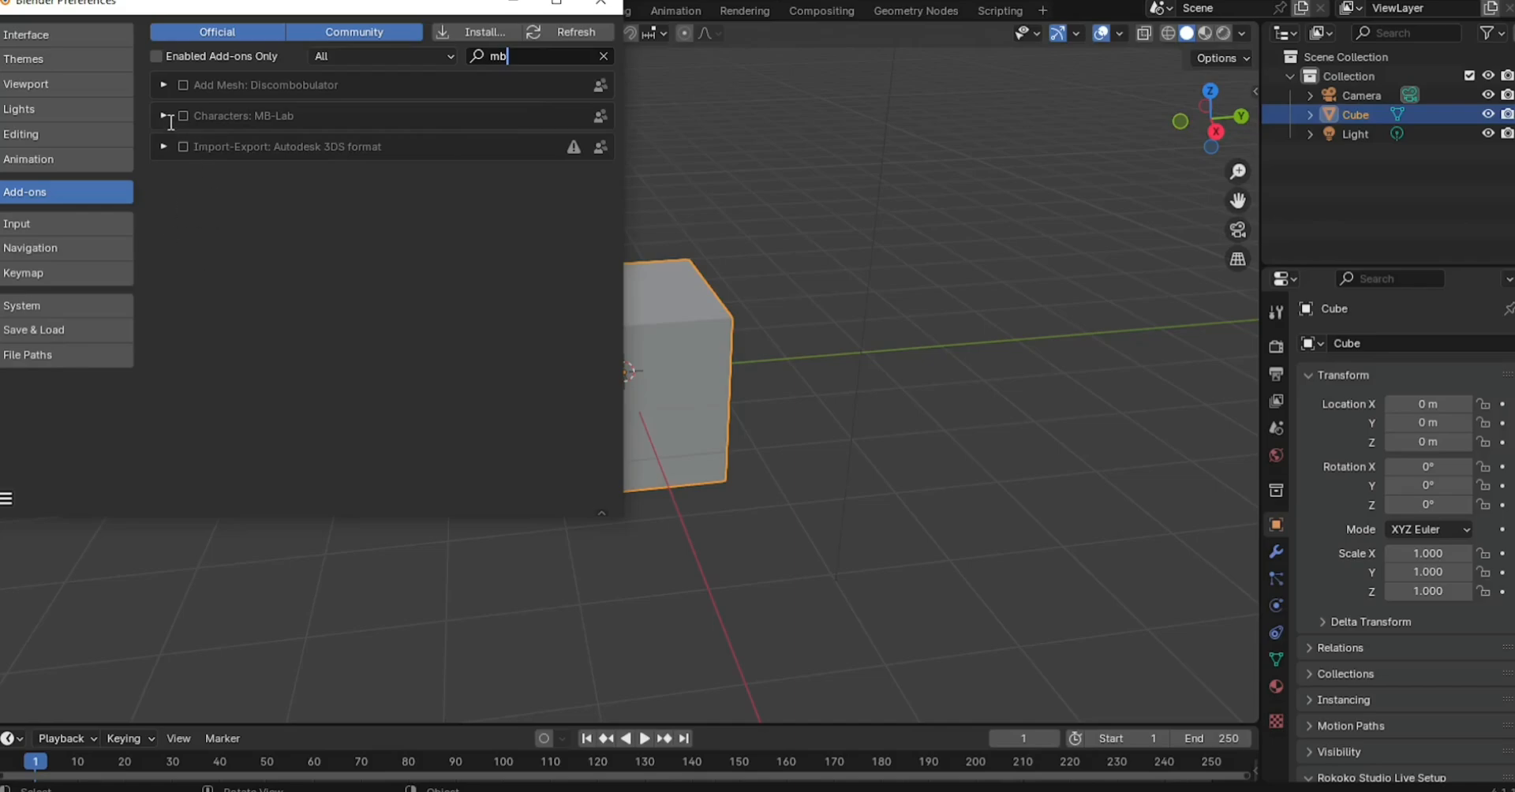
mouse_move(182, 116)
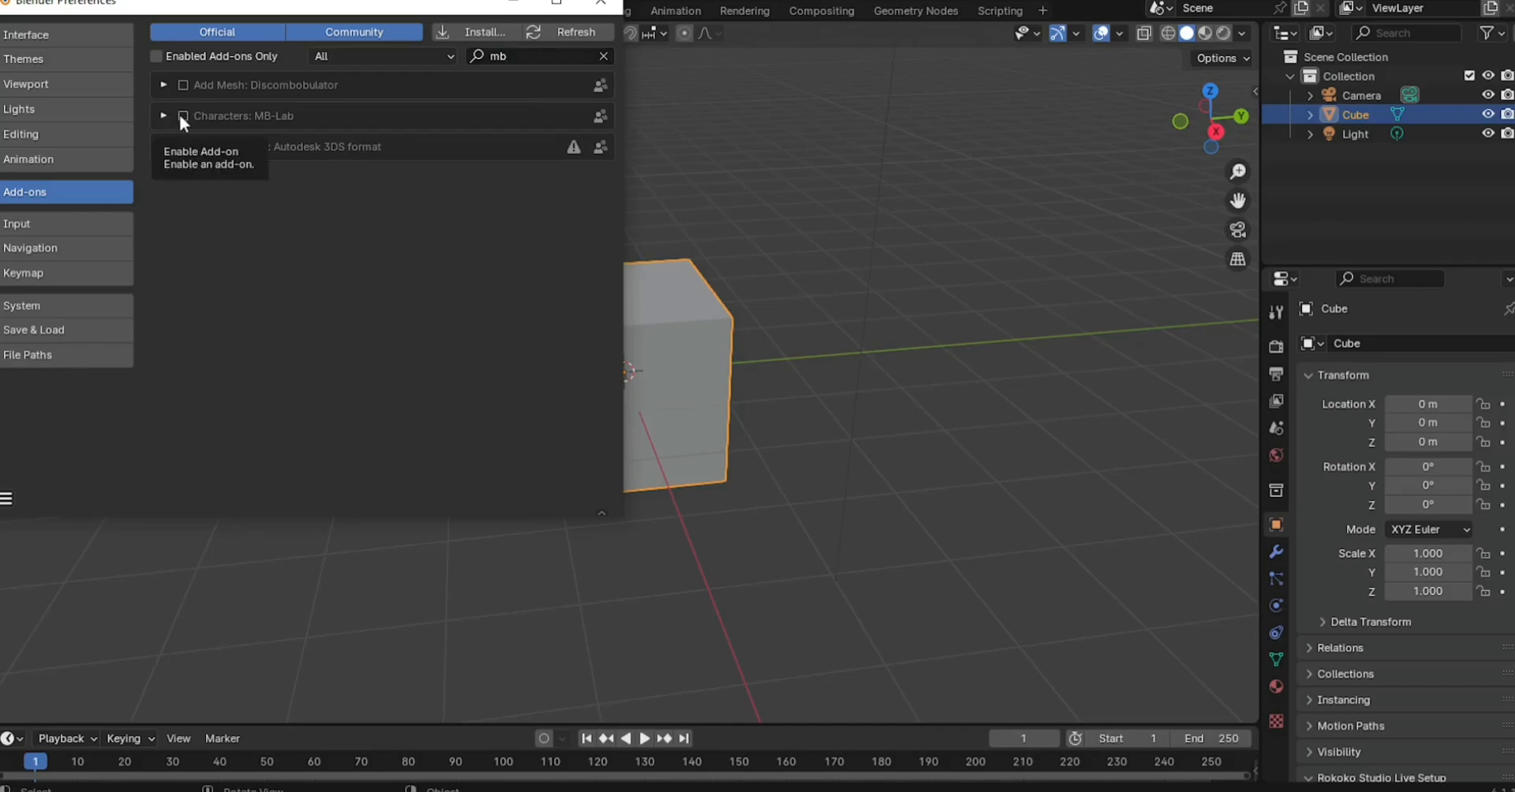
click(183, 116)
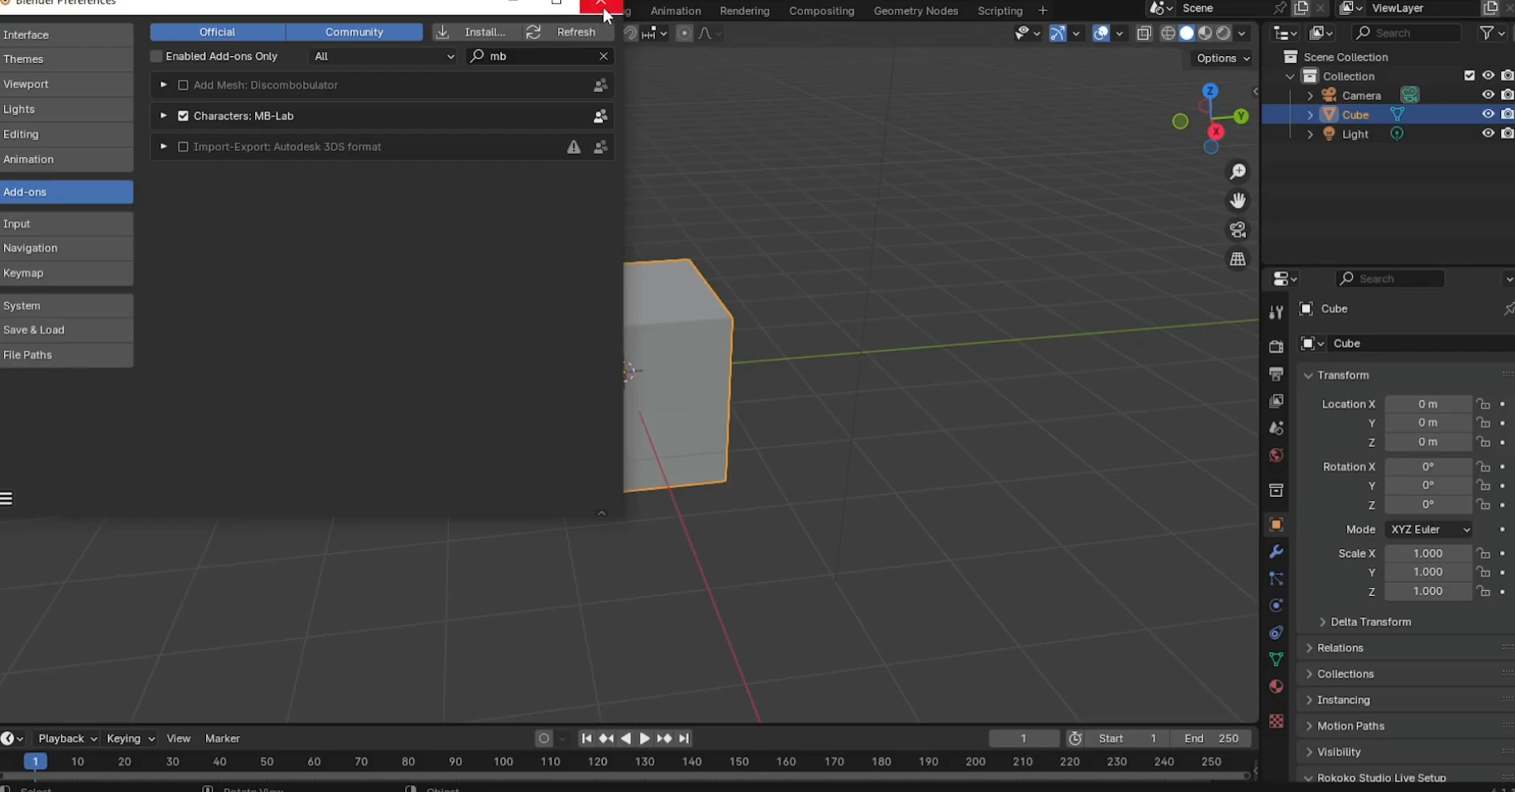
click(602, 6)
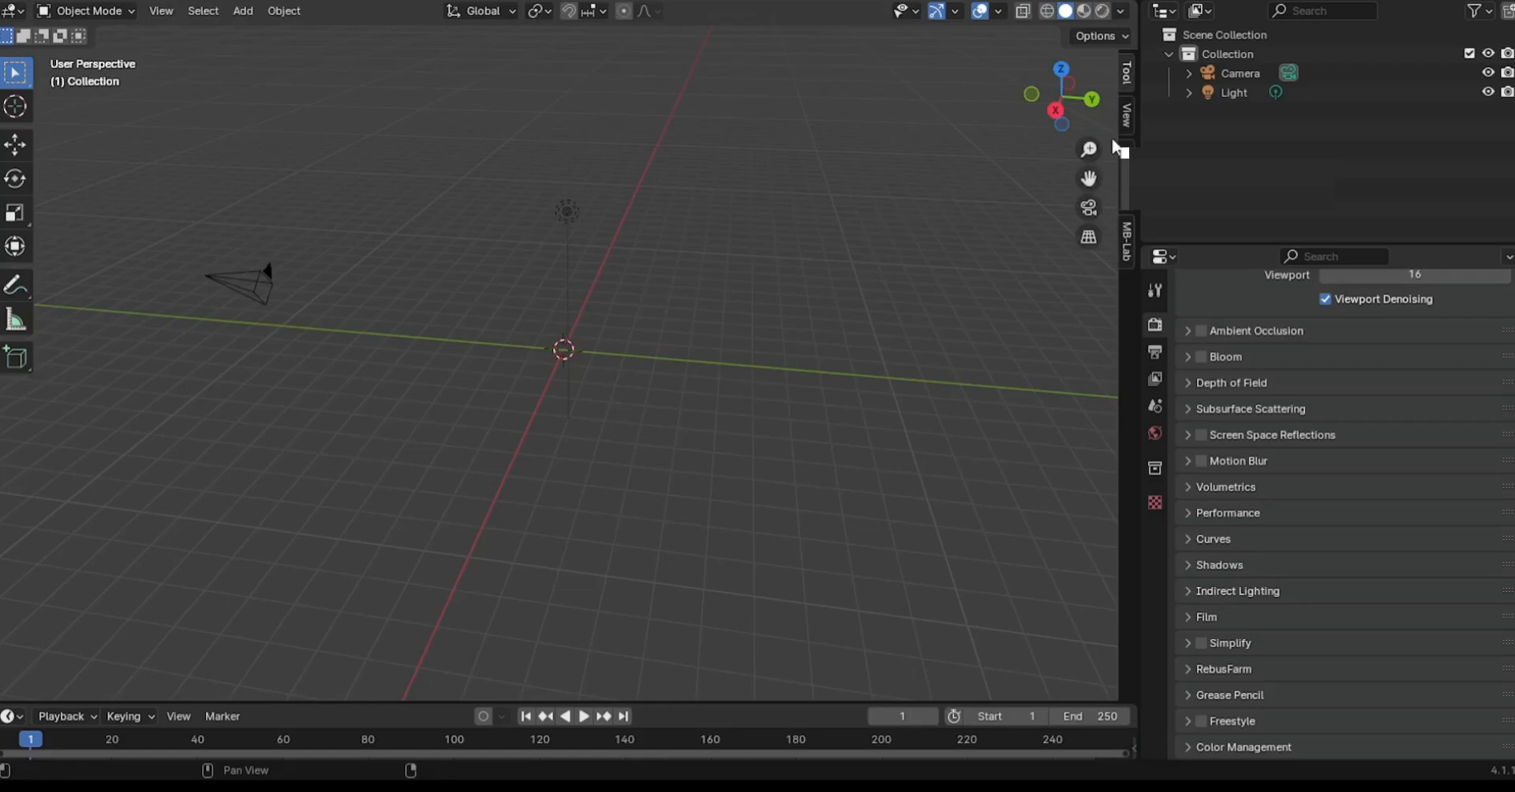
Show the viewport sidebar with the MB-Lab 1.8.1 tab active.
click(1124, 73)
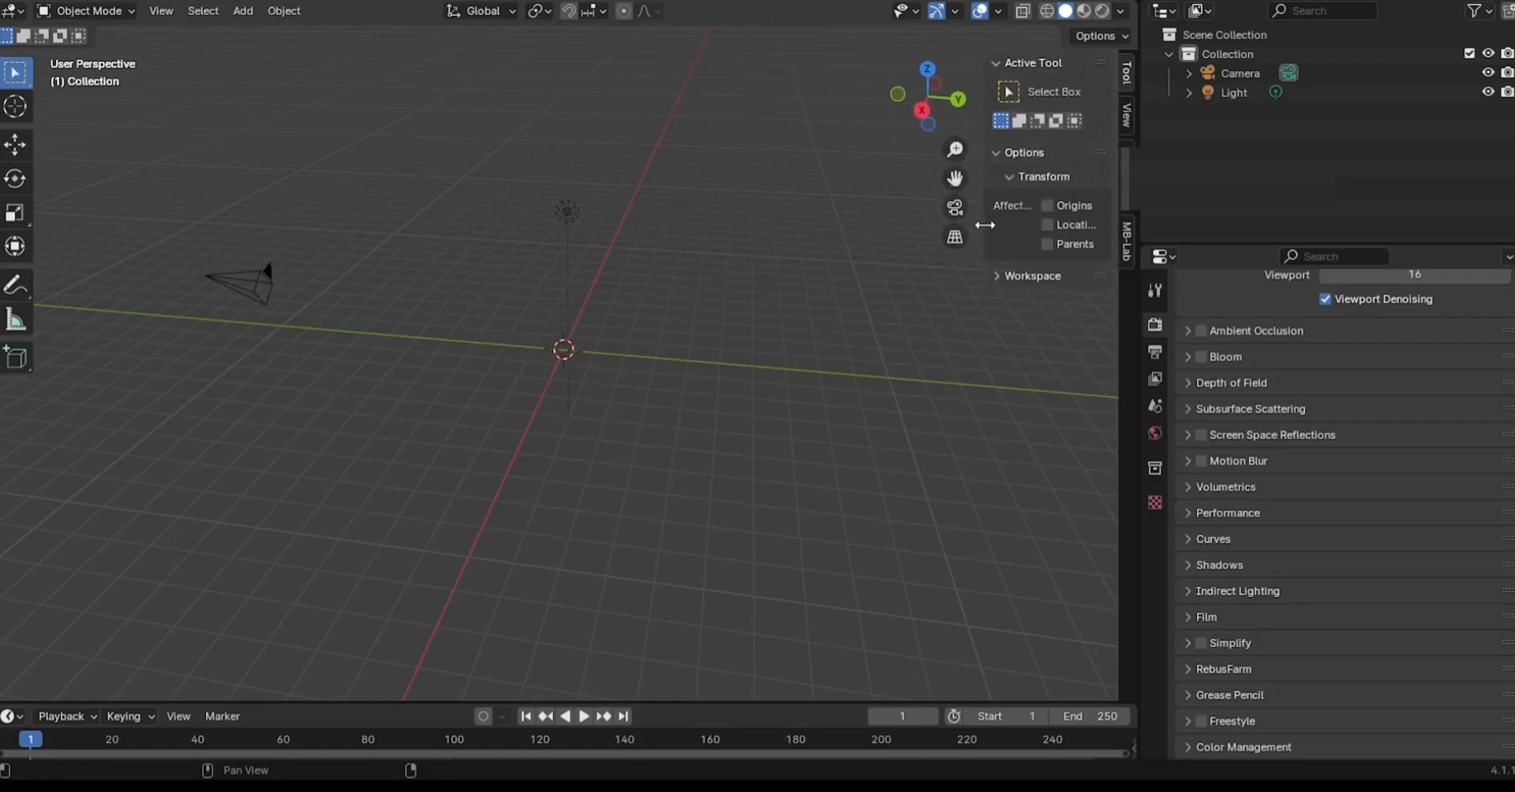
click(1124, 229)
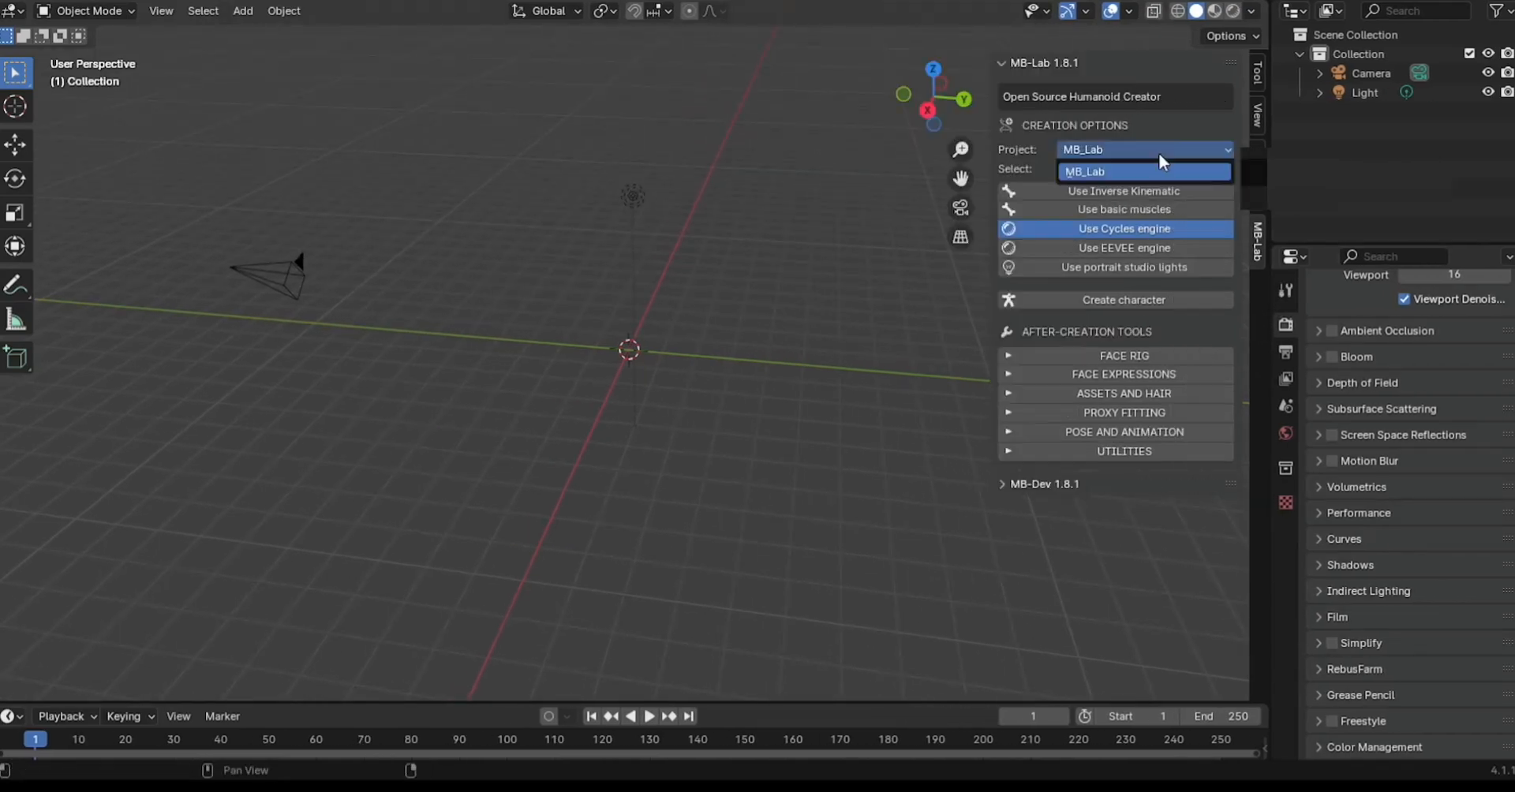
Create a Caucasian male (M_CA01) character using the MB_Lab project.
click(1140, 168)
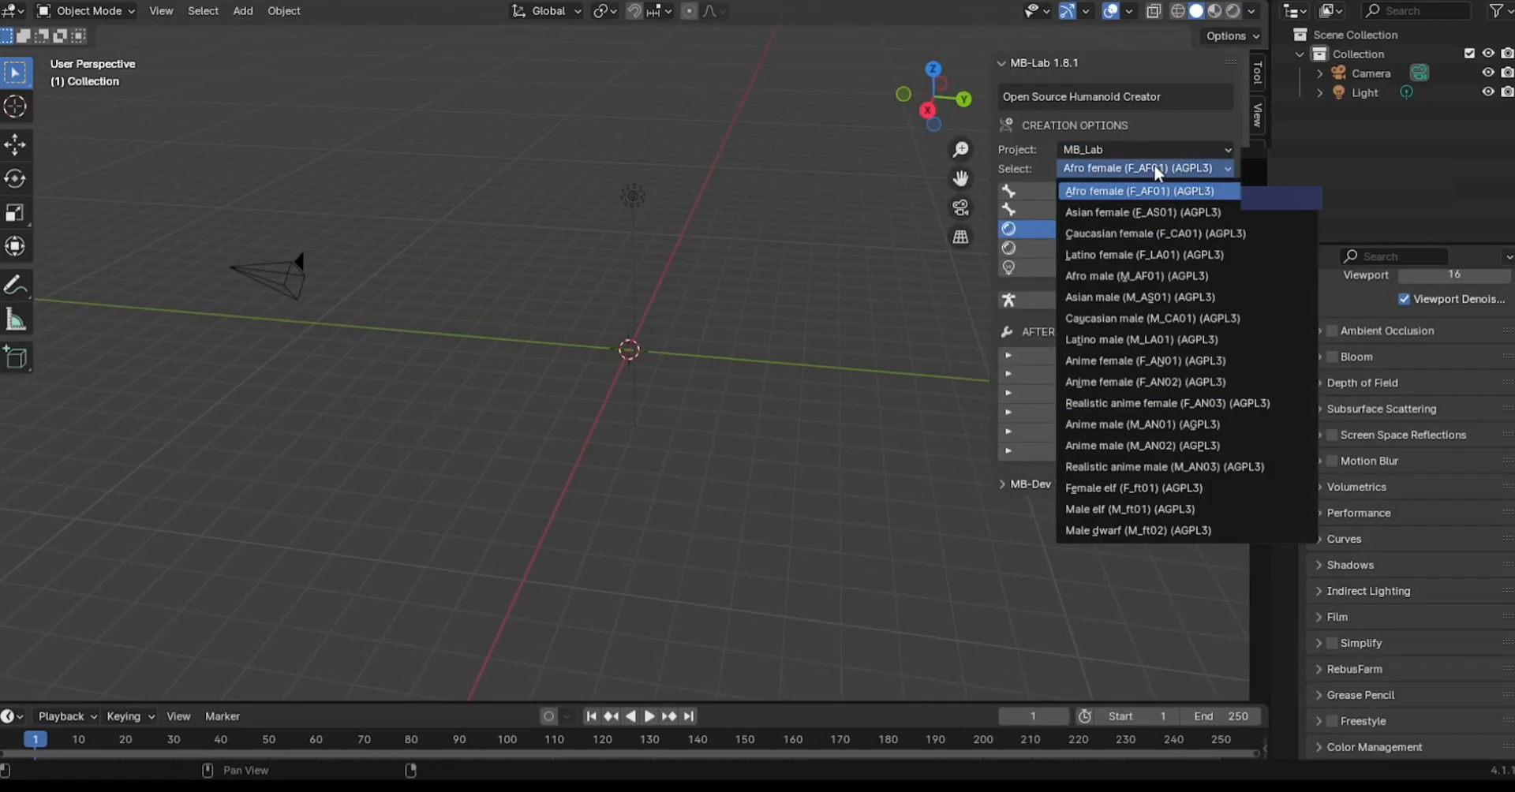
click(1151, 318)
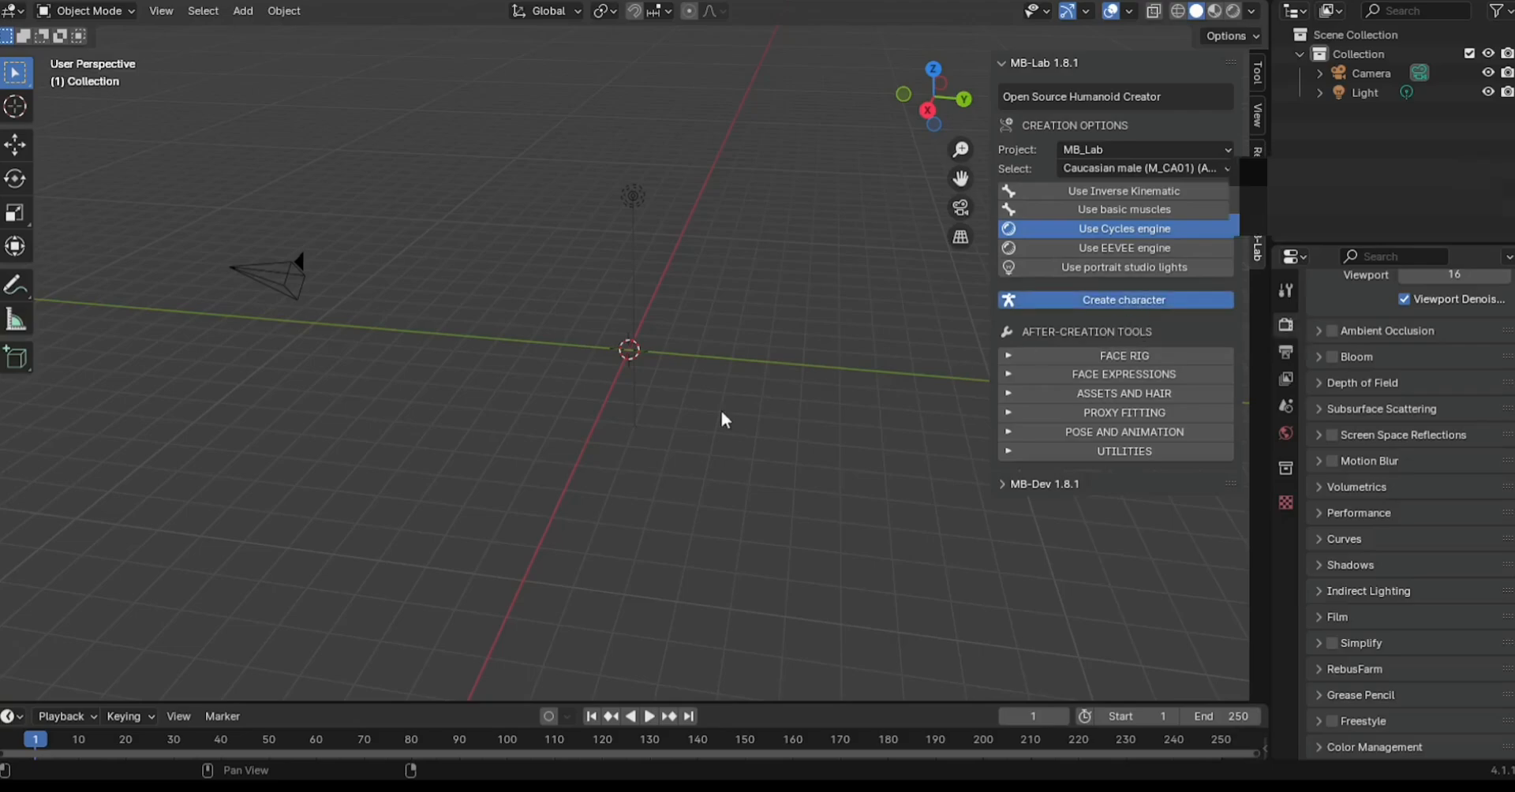
click(1124, 300)
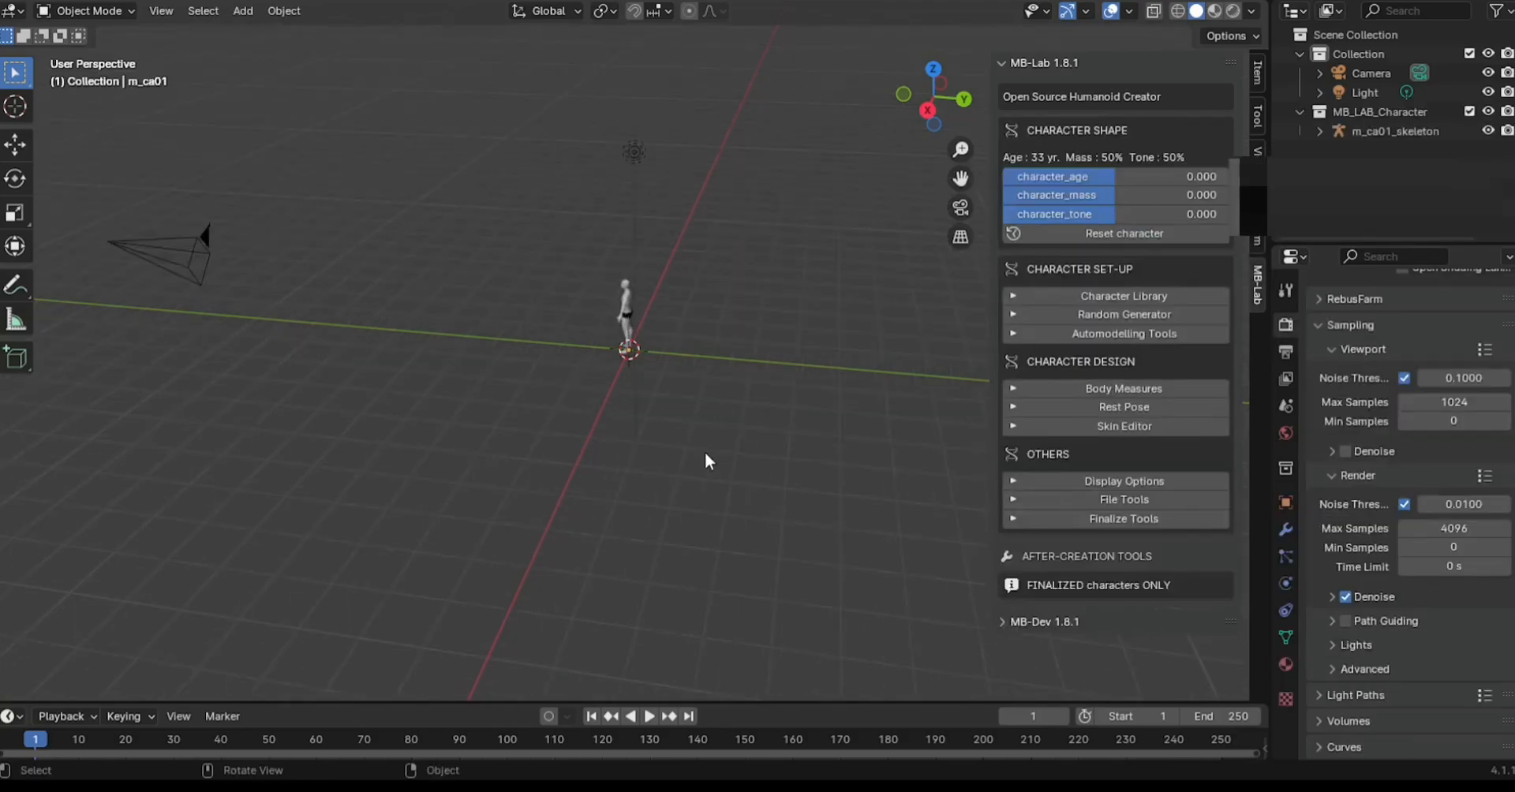